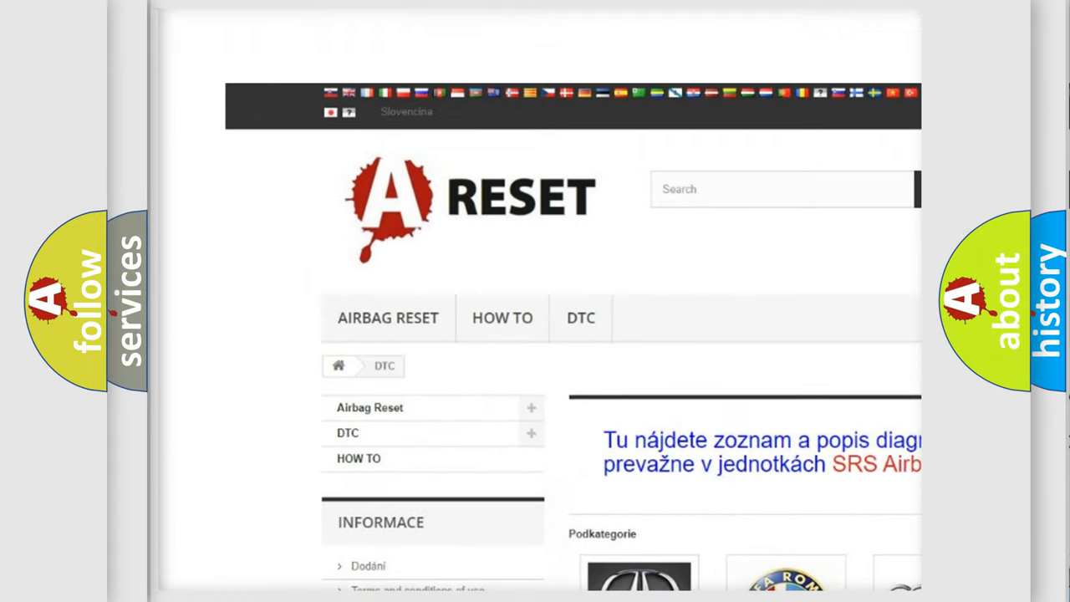
scroll(down, 3)
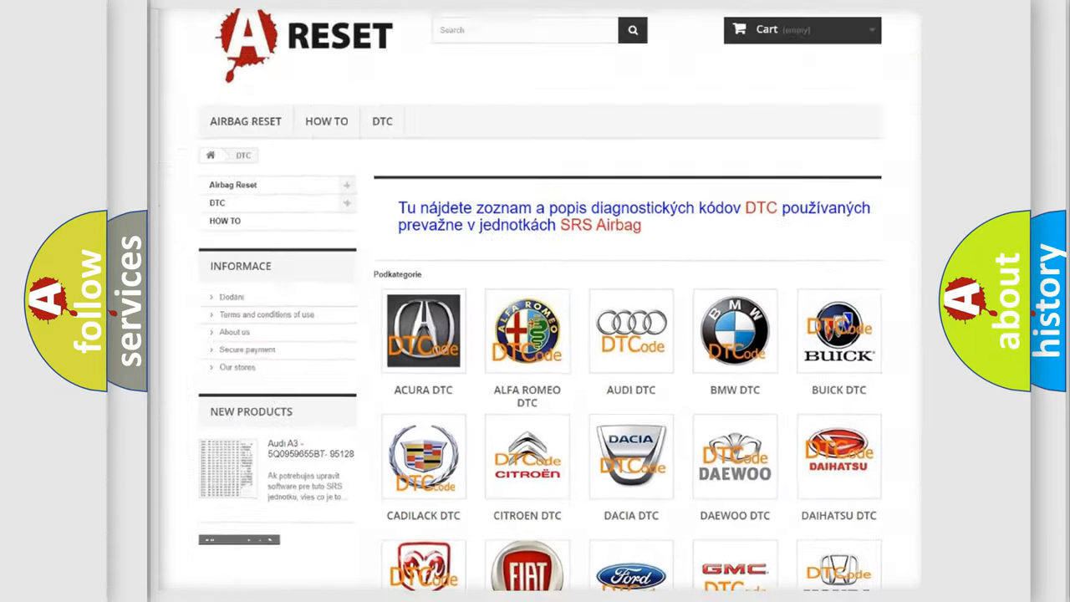
scroll(down, 3)
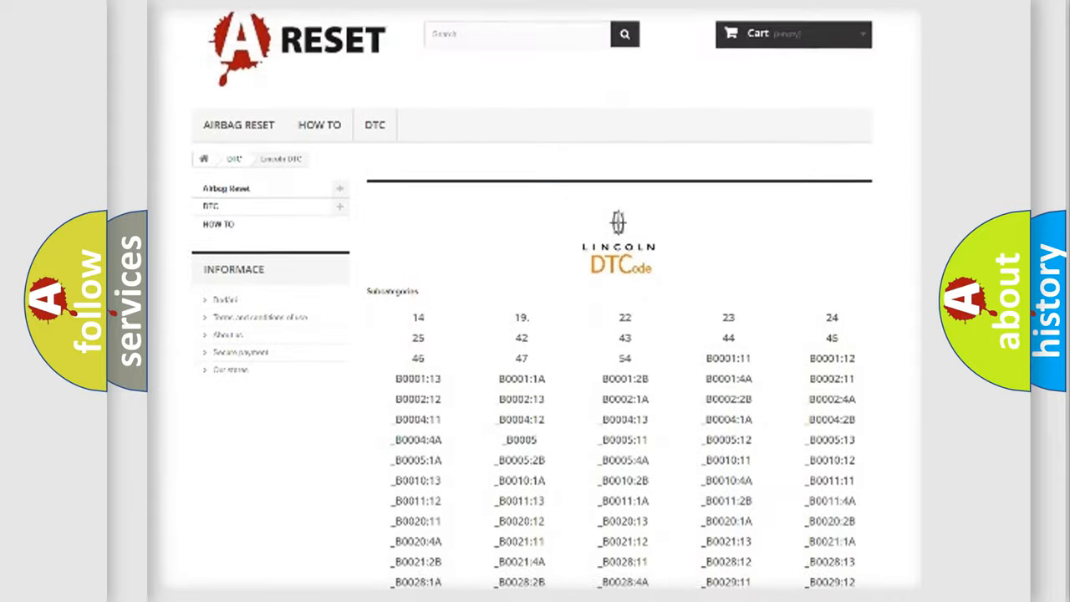
scroll(down, 3)
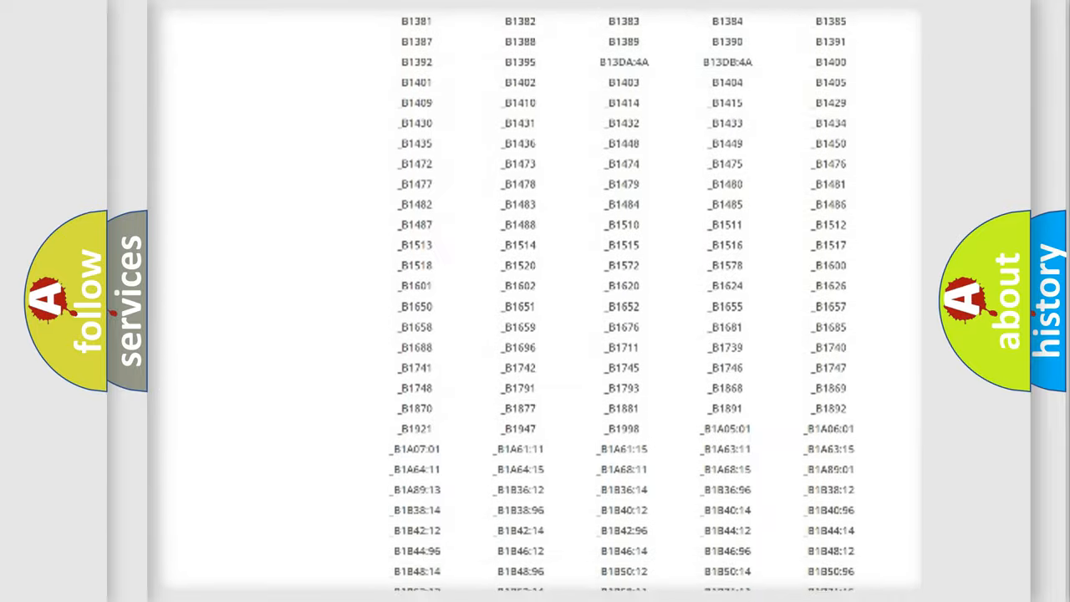